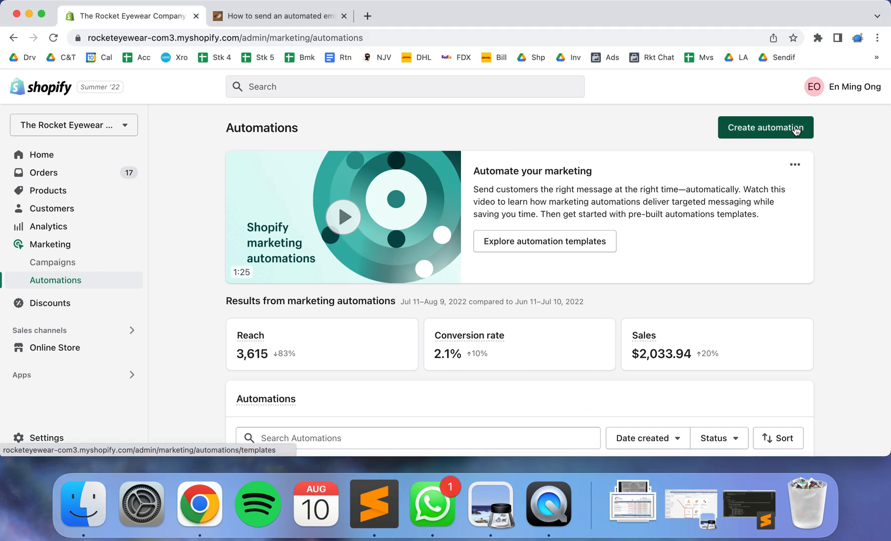
Step: Start a new custom email marketing automation from the Automations page
left_click(765, 128)
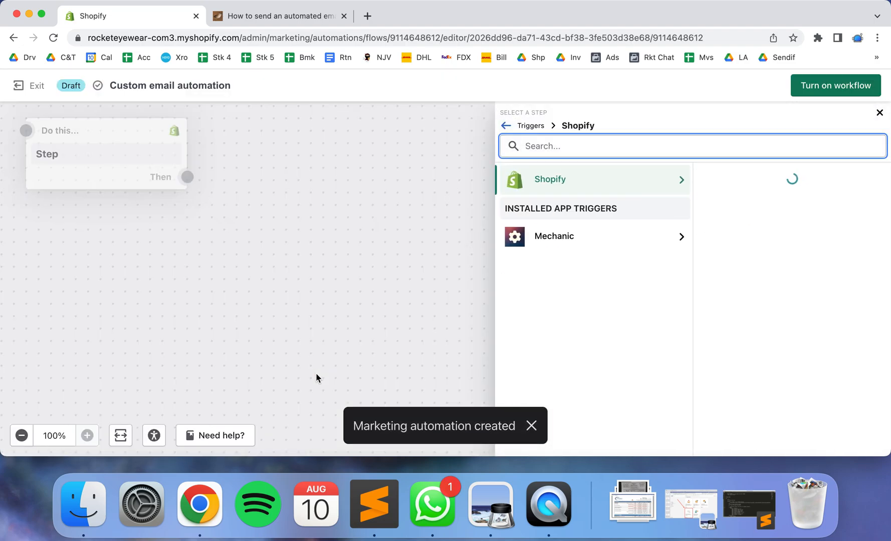
Step: Search the triggers for 'order created' and set Order created as the workflow trigger
left_click(593, 180)
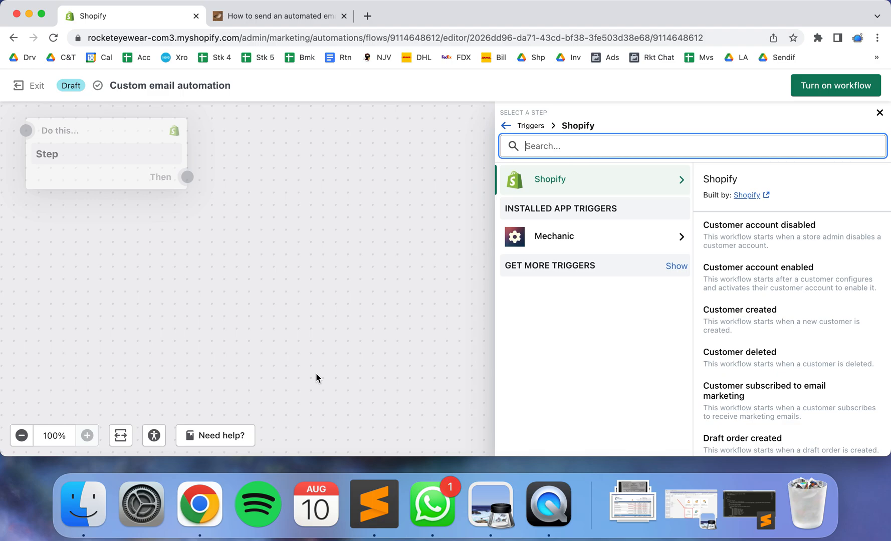
type("order")
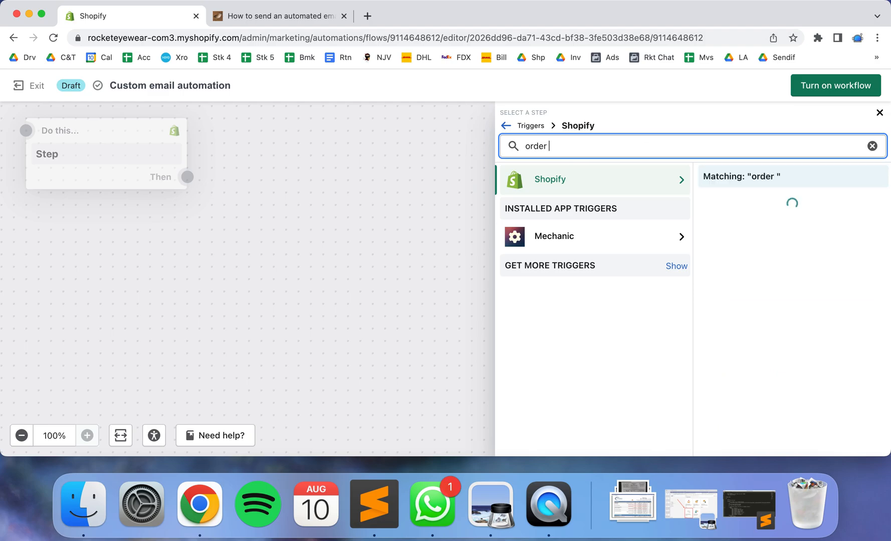
type("created")
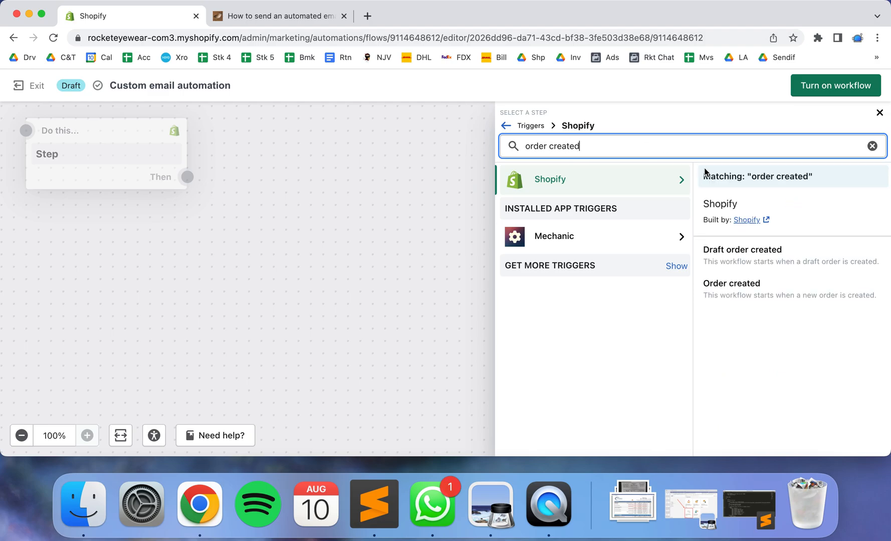
left_click(732, 283)
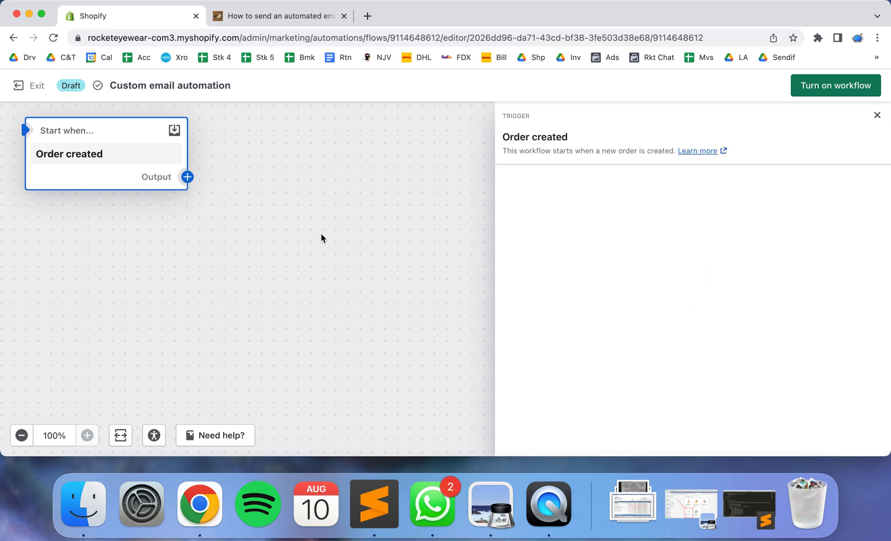
Step: Add a Condition step after the Order created trigger
left_click(188, 176)
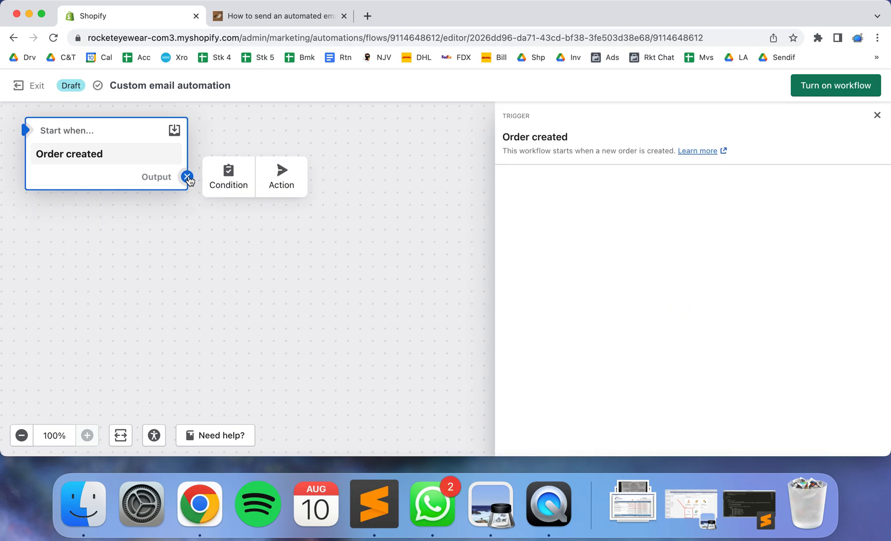
left_click(228, 176)
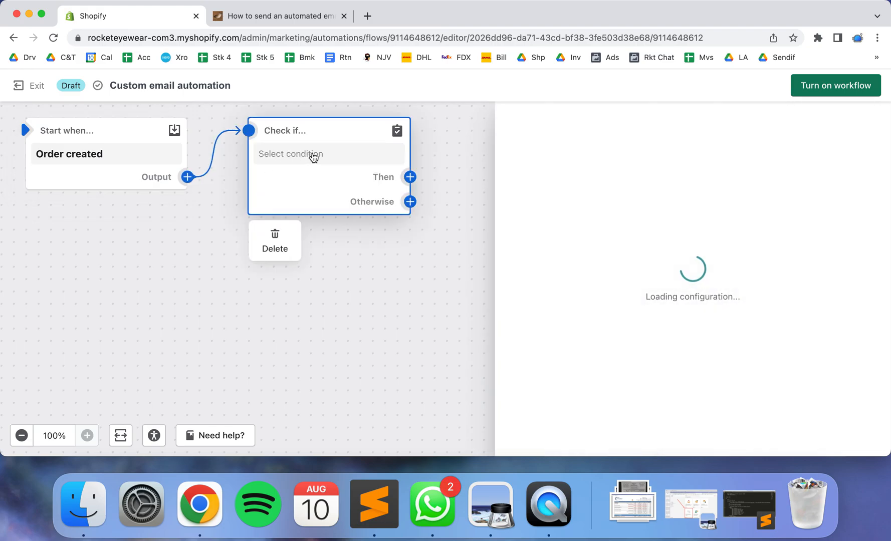
mouse_move(639, 224)
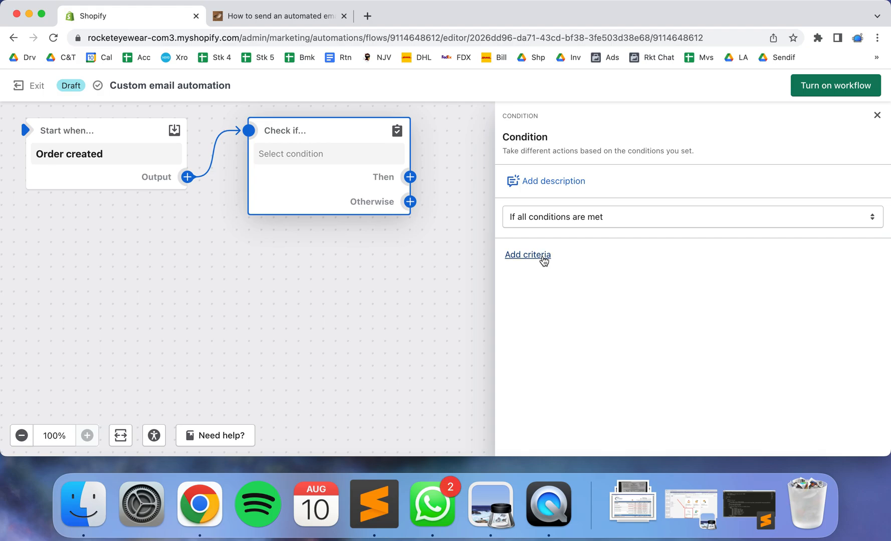
Step: Add a criterion checking the order's lineItems > name with Equal to
left_click(527, 255)
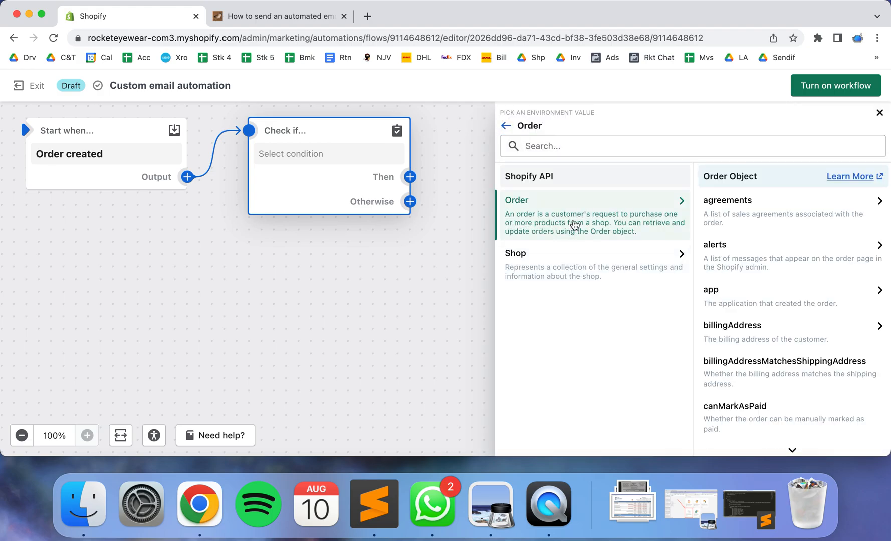
scroll("down", 3)
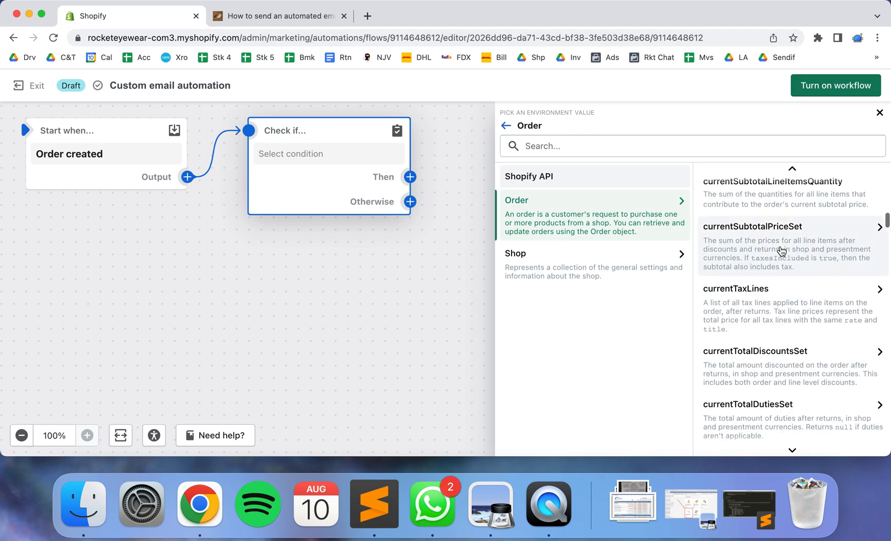
scroll("down", 3)
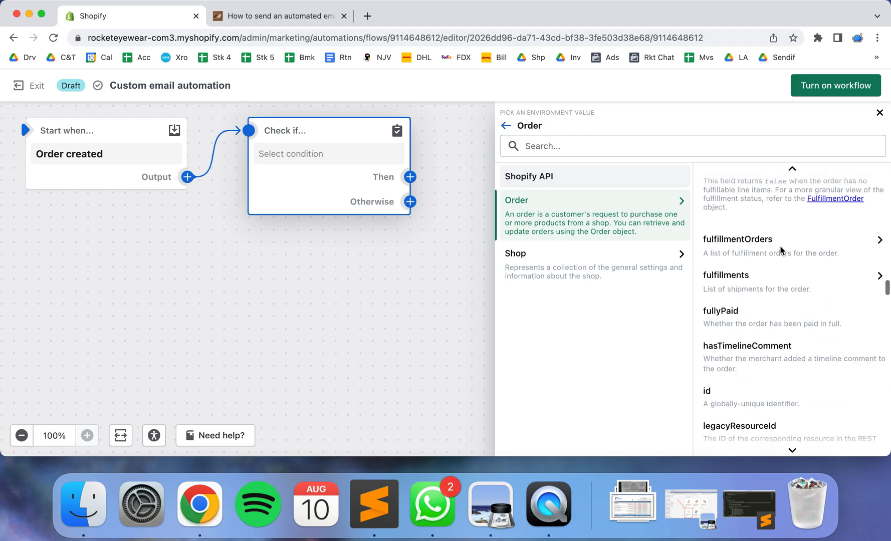
scroll("down", 3)
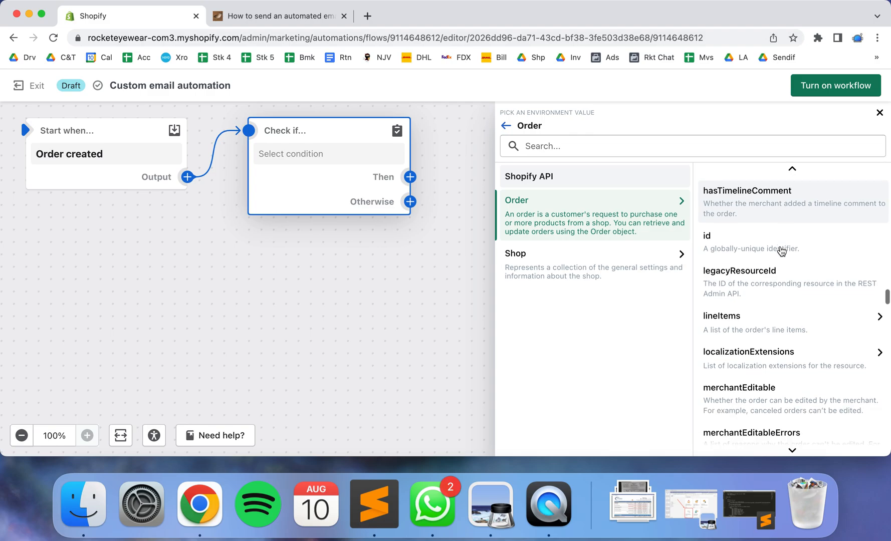
left_click(790, 316)
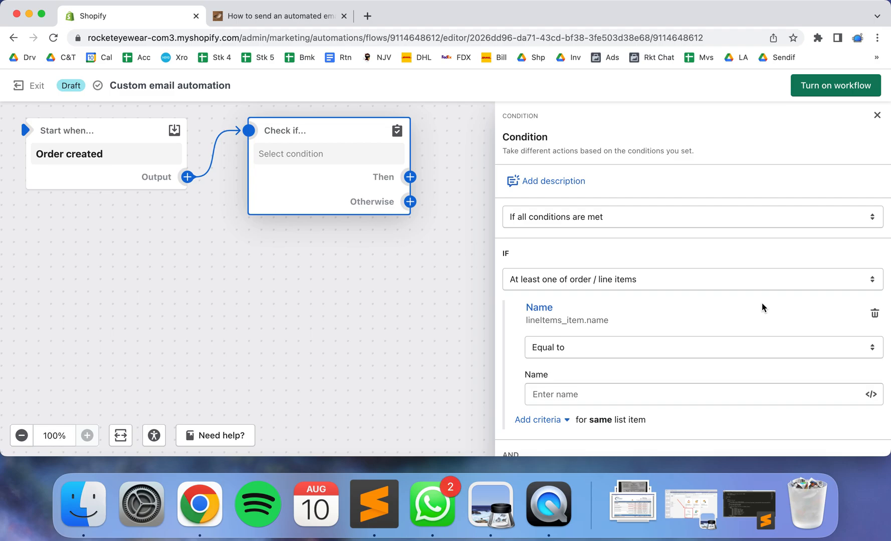
Step: Set the condition value so Name is equal to Alba' Product and close its settings
scroll("down", 3)
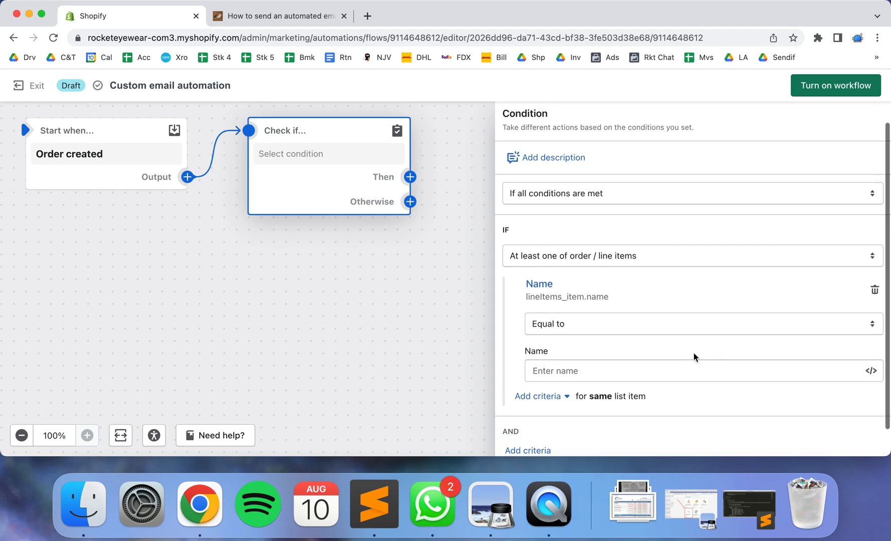
type("Alb'a")
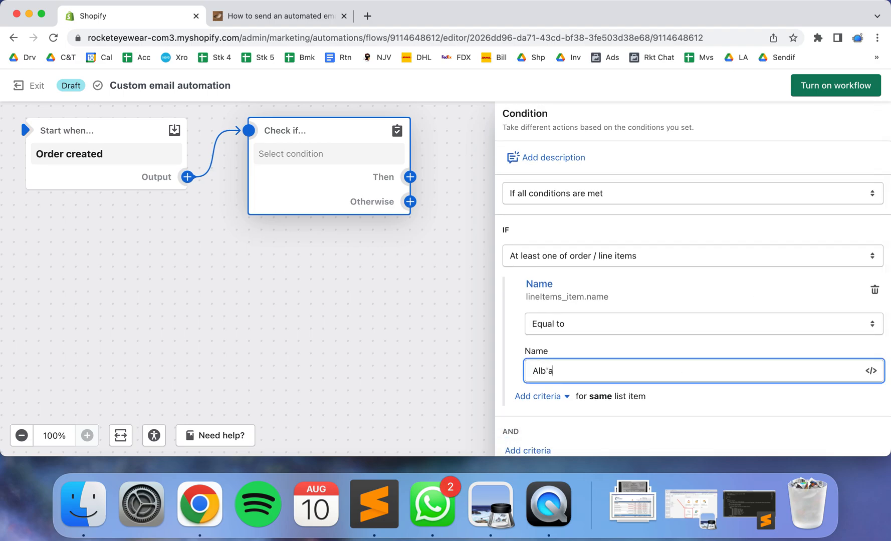
type("Alba' Prod")
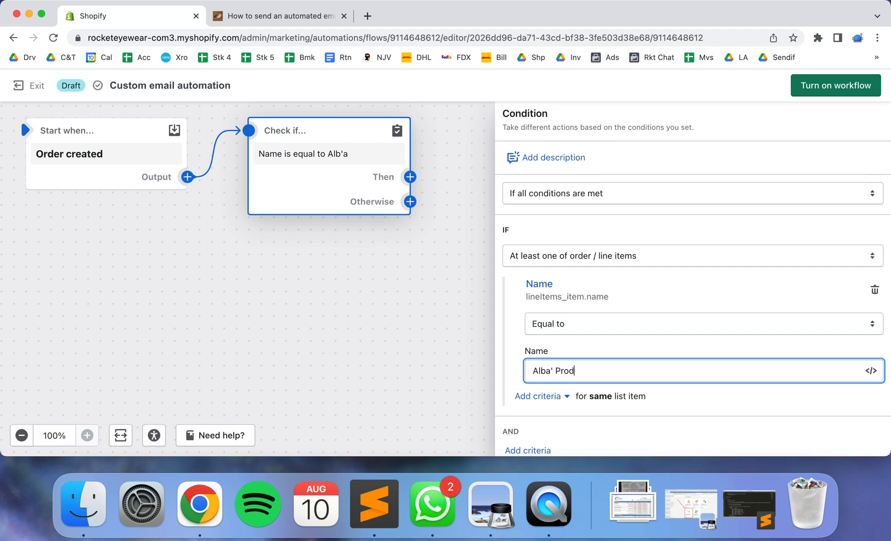
left_click(427, 358)
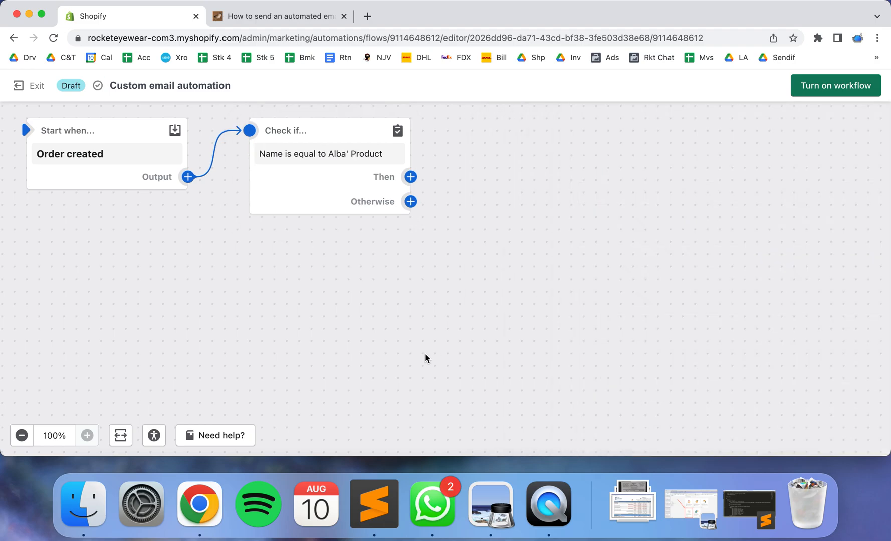
Step: Add a Send marketing email action on the condition's Then branch and close its panel
left_click(411, 176)
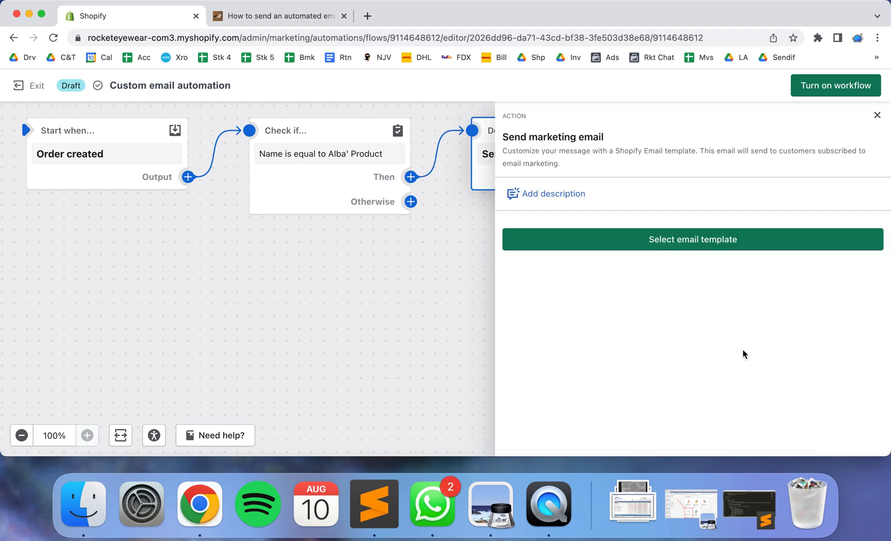
mouse_move(487, 307)
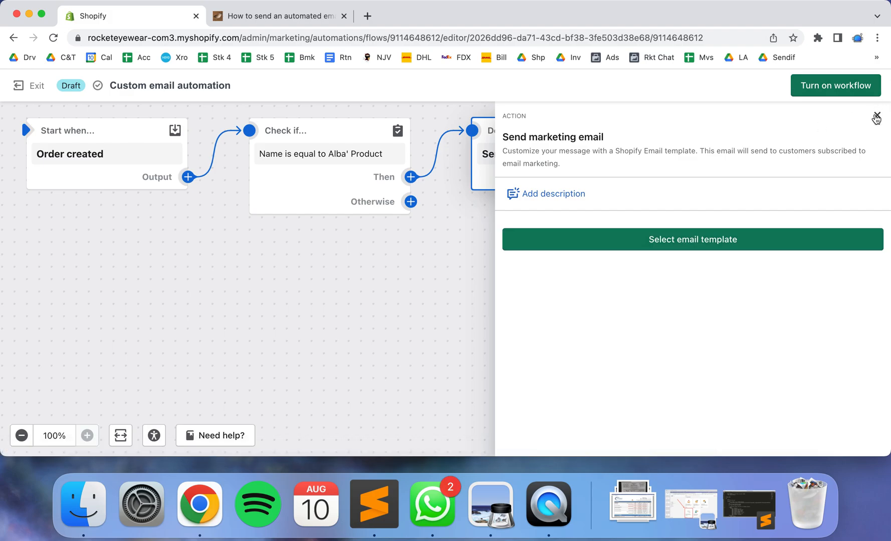
left_click(877, 117)
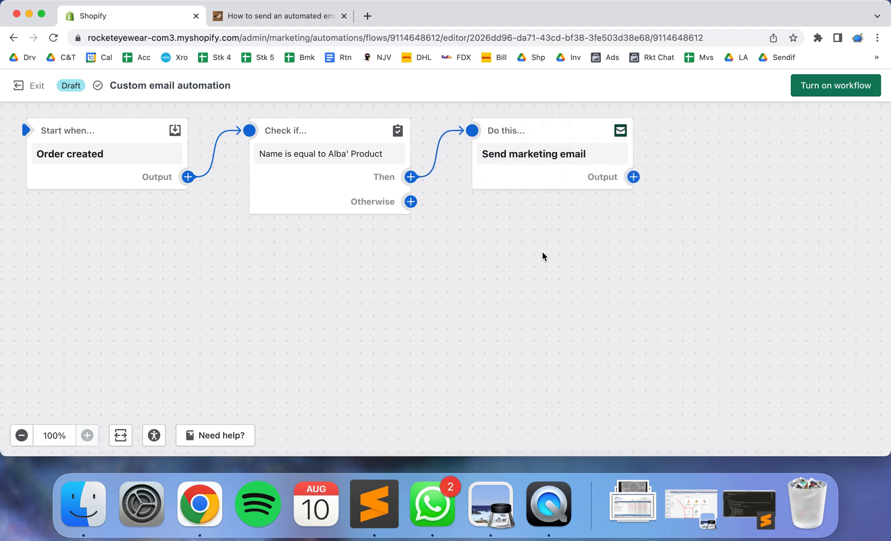
mouse_move(565, 279)
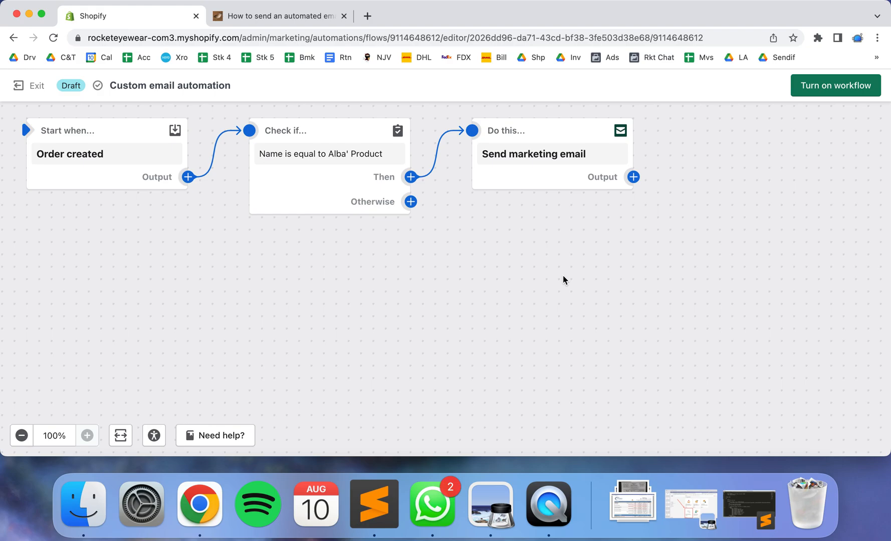